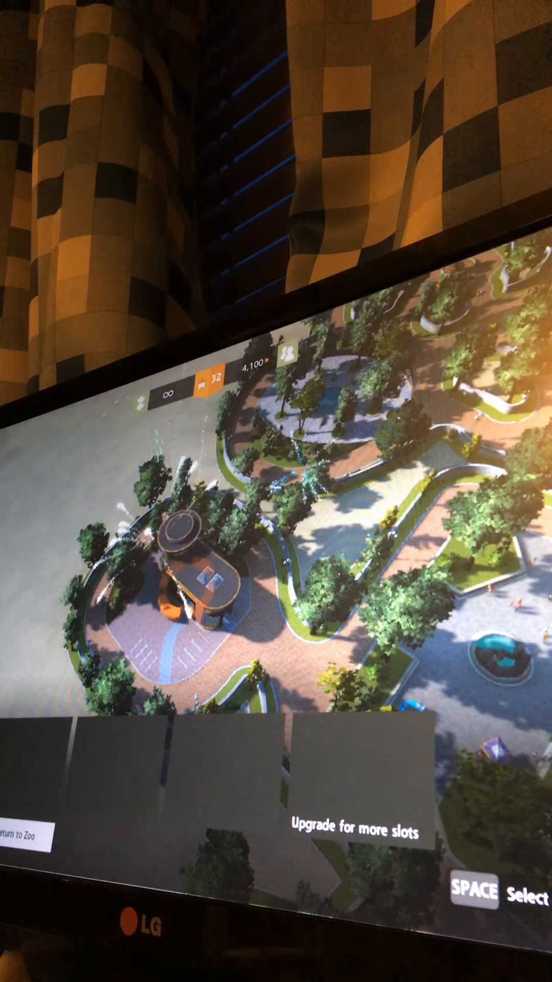
Step: Request the staff action and answer Yes to the 'Are you sure?' prompt
key(space)
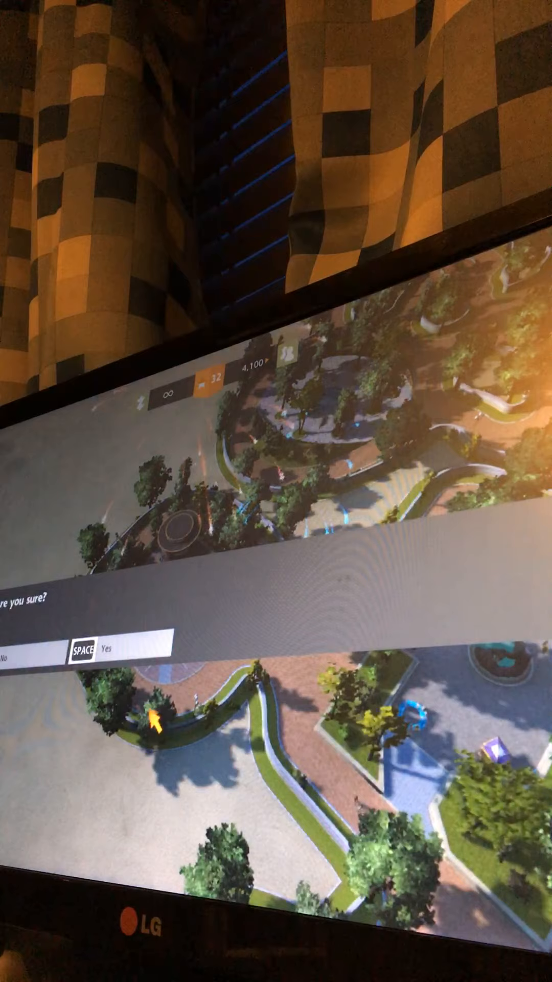
key(space)
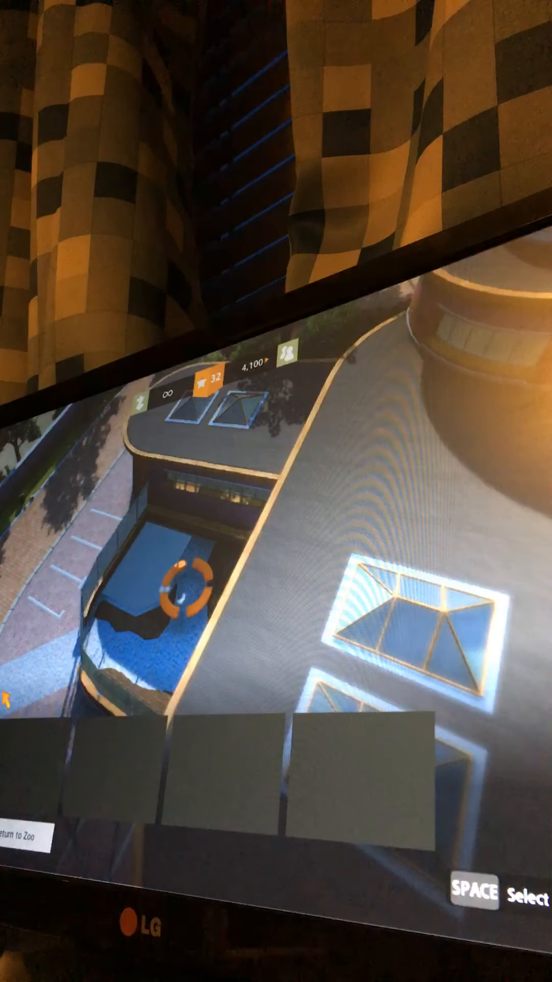
Step: Train keeper Darrell to level 3 and assign him to Andean Plateau Medium 01
key(space)
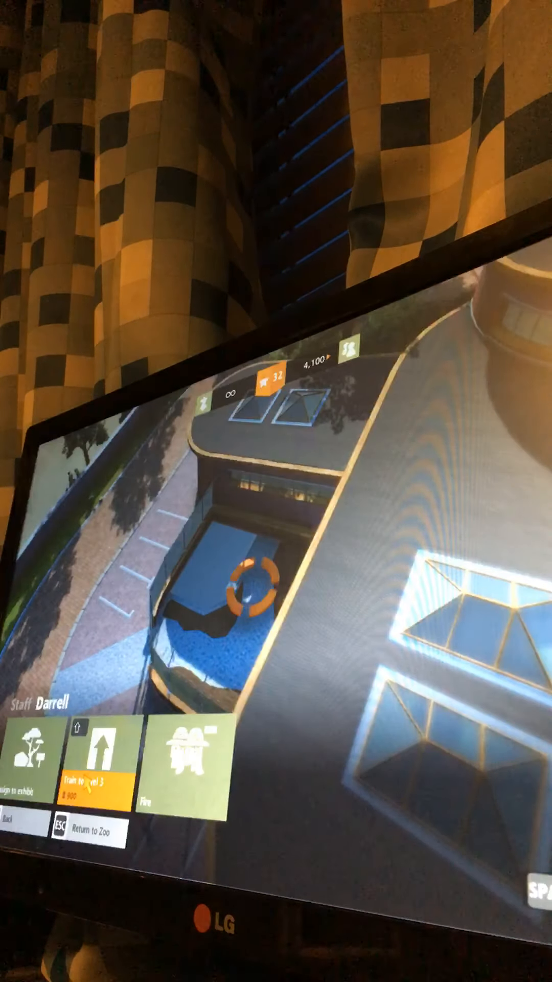
click(97, 792)
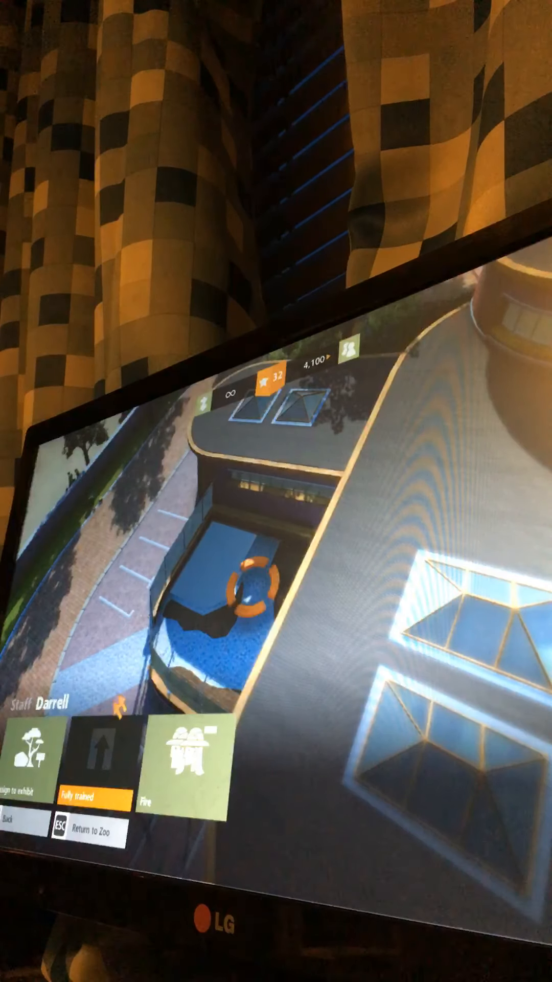
click(25, 776)
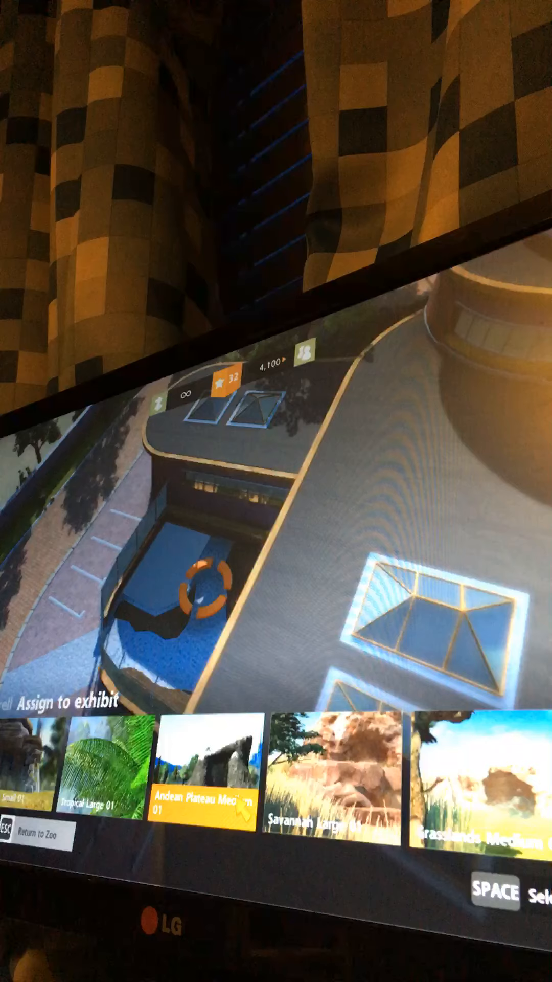
scroll(right, 3)
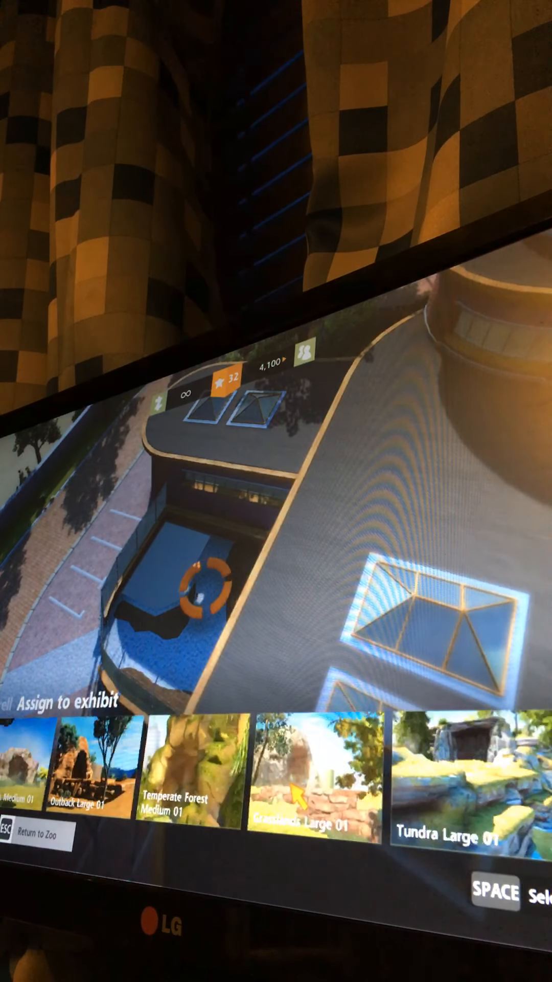
scroll(right, 3)
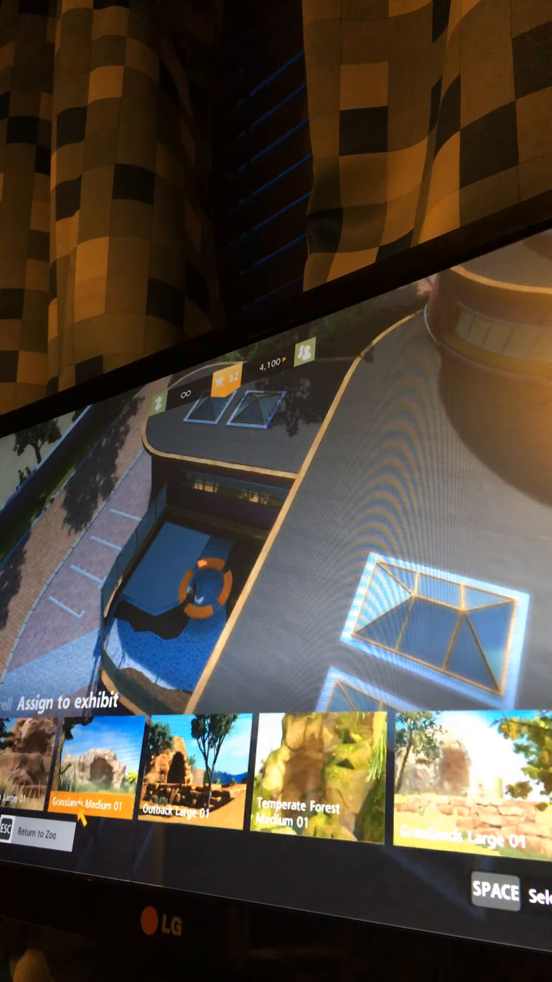
scroll(left, 3)
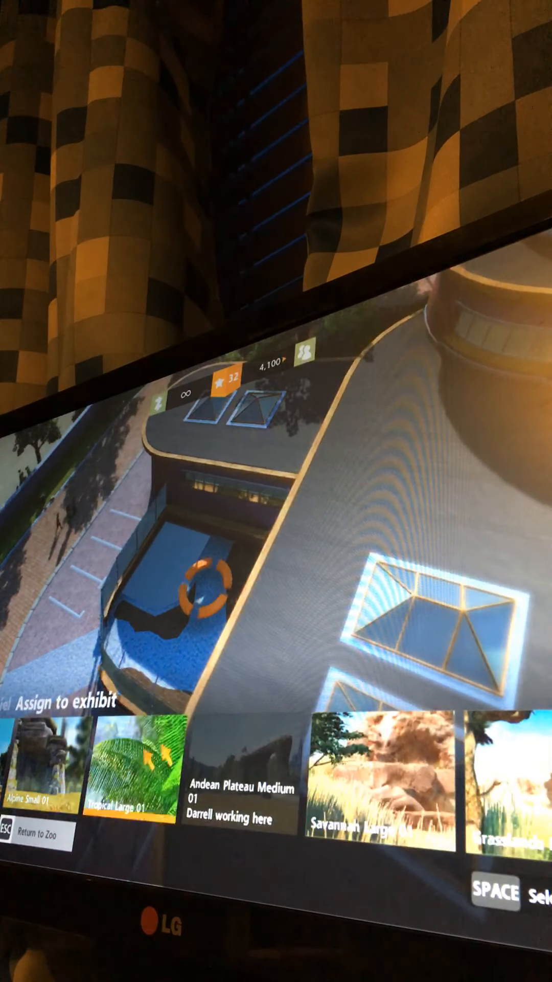
scroll(right, 3)
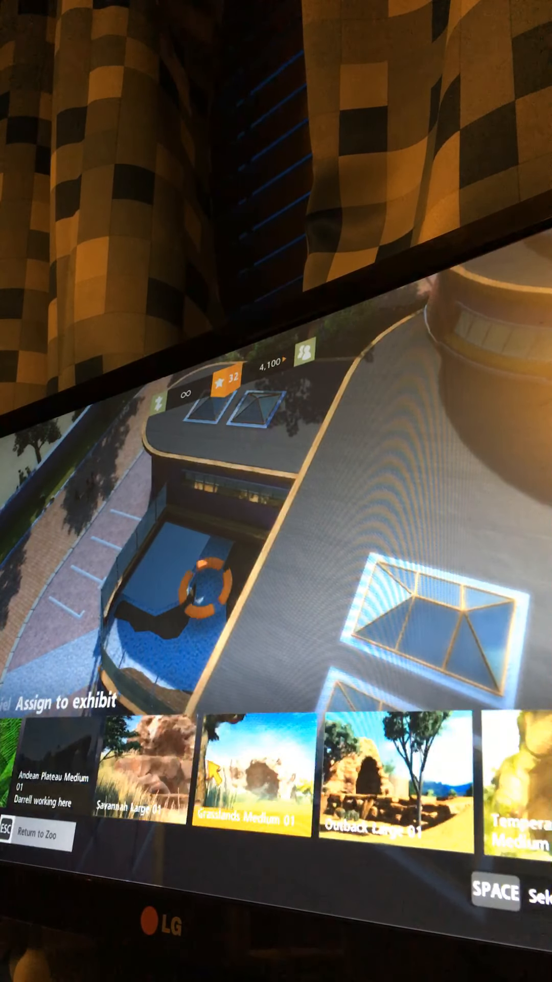
scroll(right, 3)
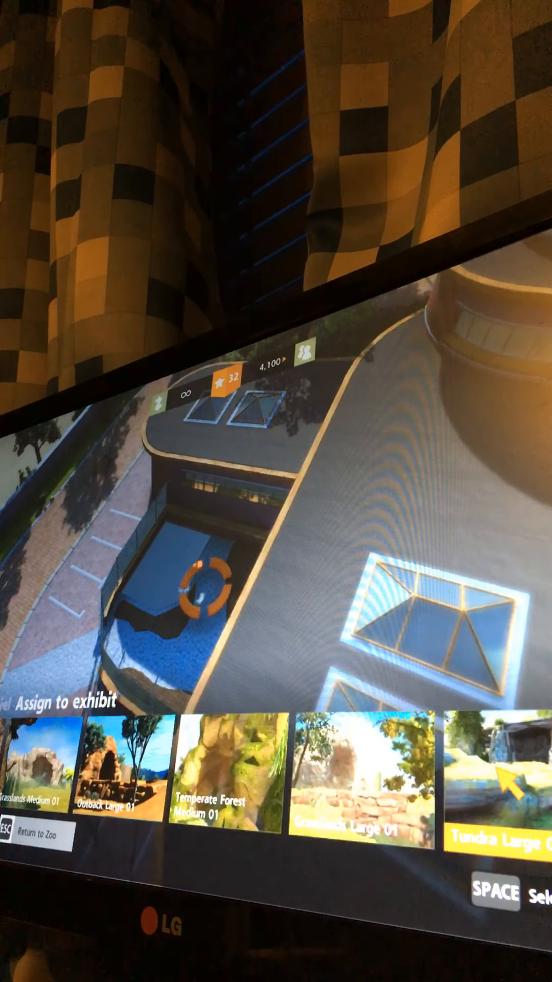
scroll(right, 3)
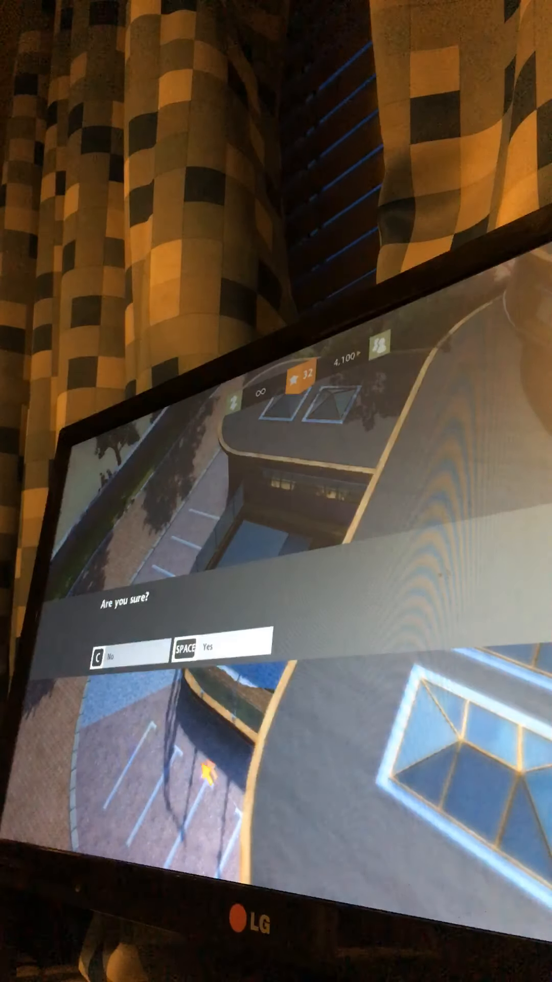
Step: Hire the first candidate, keeper Balaganesan, raising zoo fame to 33
key(space)
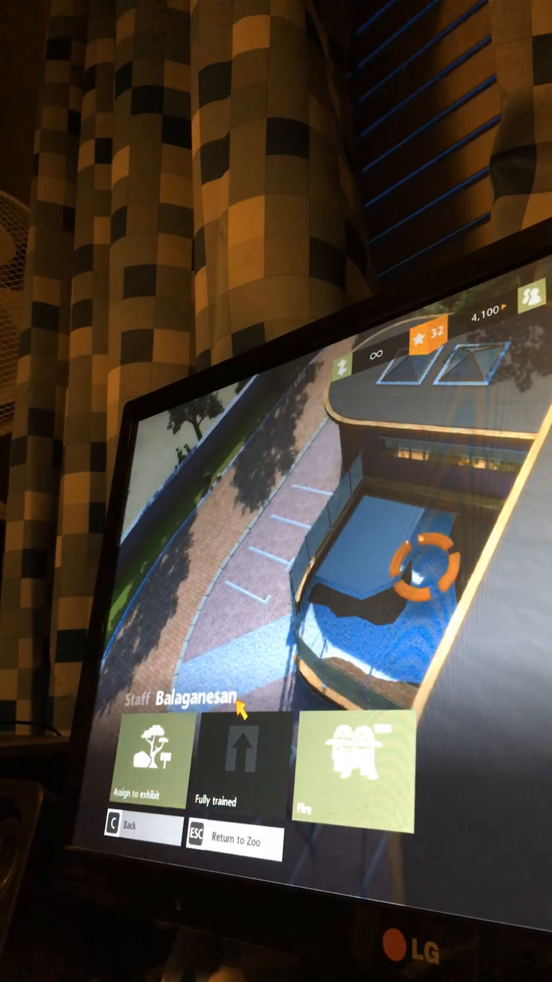
click(148, 758)
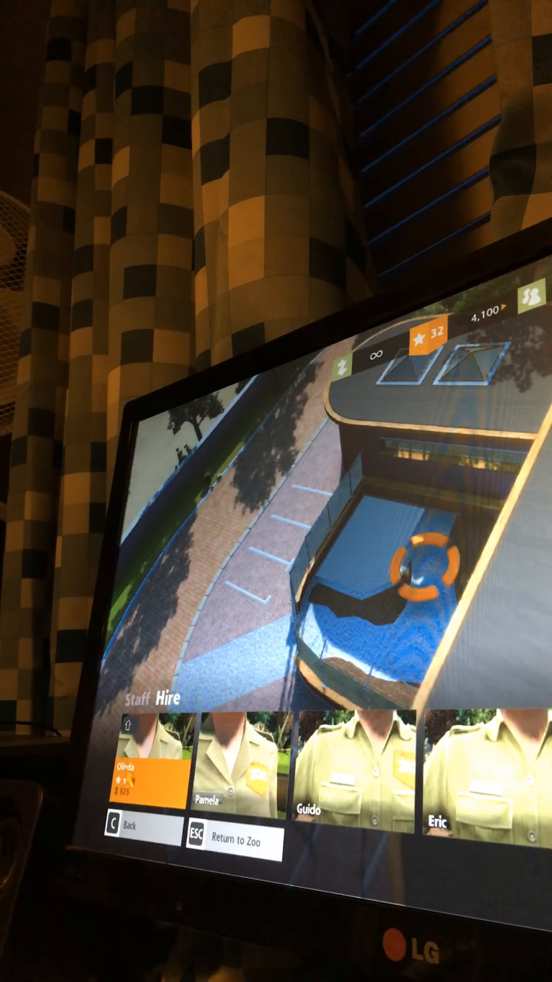
click(149, 782)
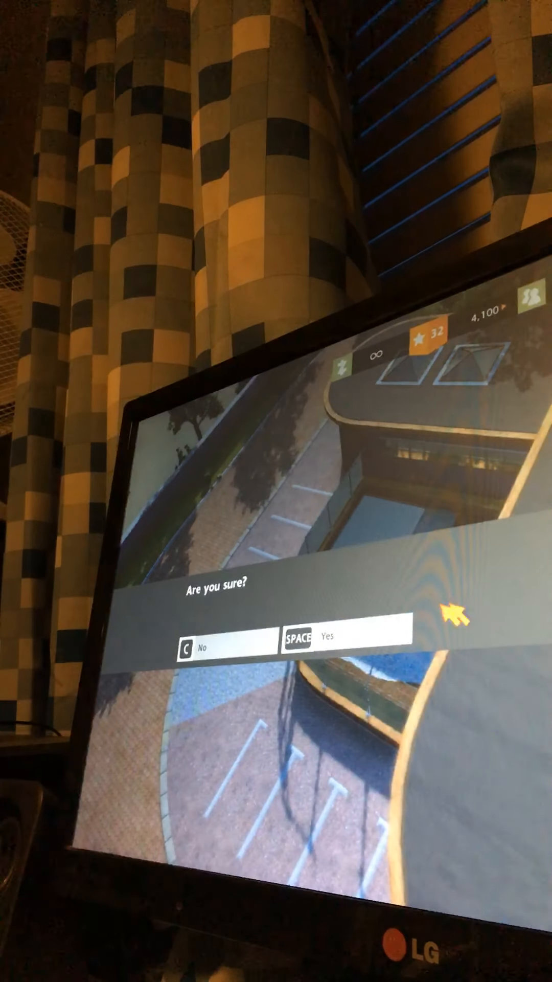
key(space)
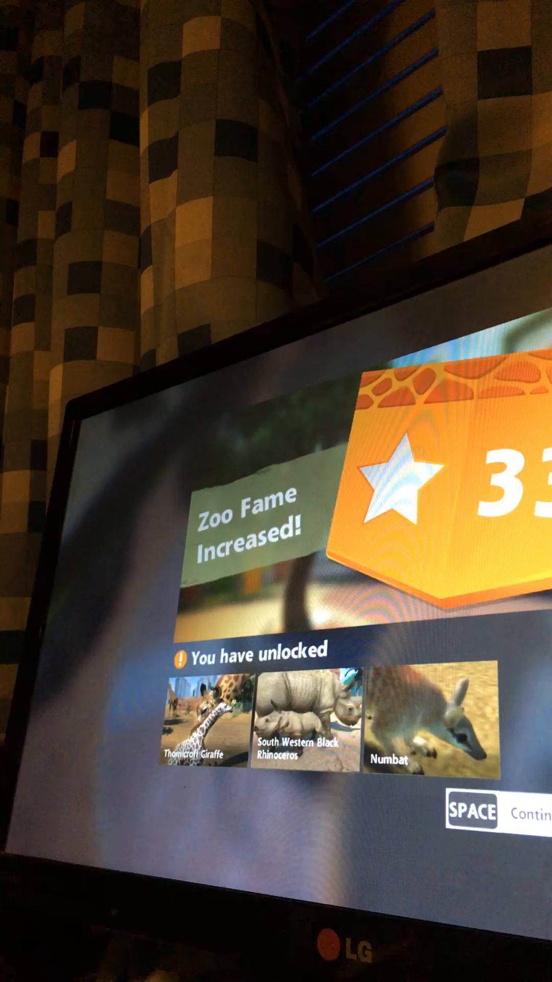
Step: Dismiss the fame-33 notice and confirm, returning to Balaganesan's staff options
key(space)
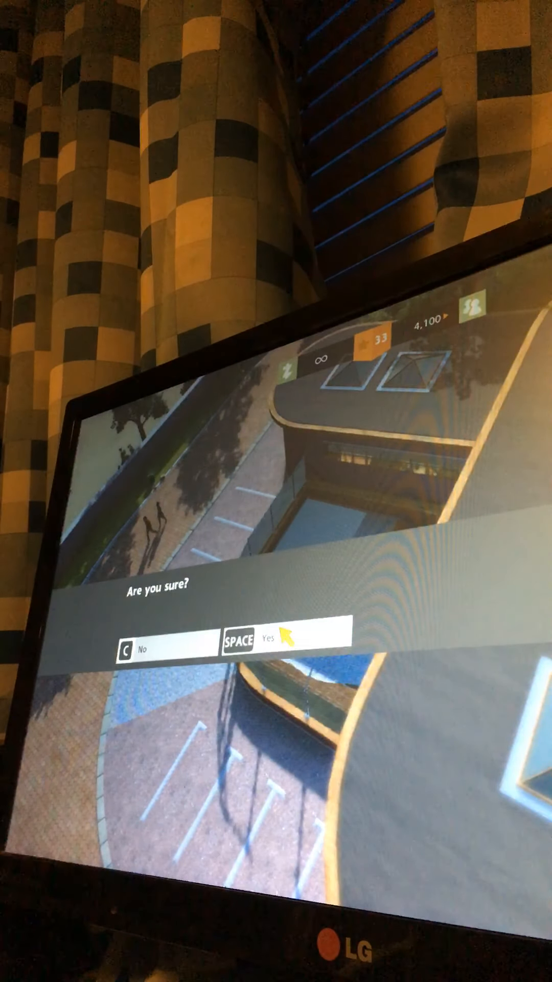
key(space)
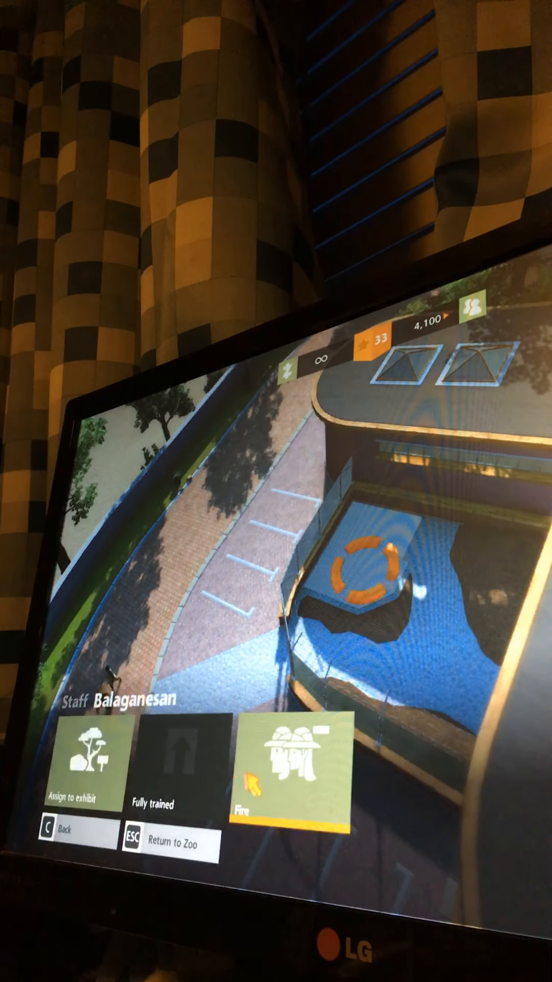
Step: Exit the staff menus and bring up the Paths, Decoration and Concession categories
click(87, 767)
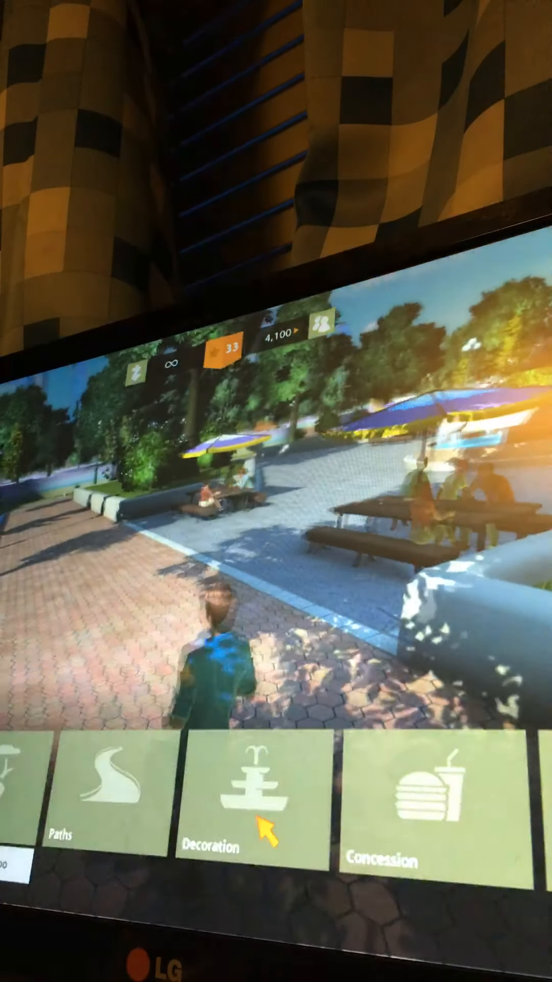
Step: Browse Decoration items and select the hexagonal plaza's centre marker to customize
click(245, 814)
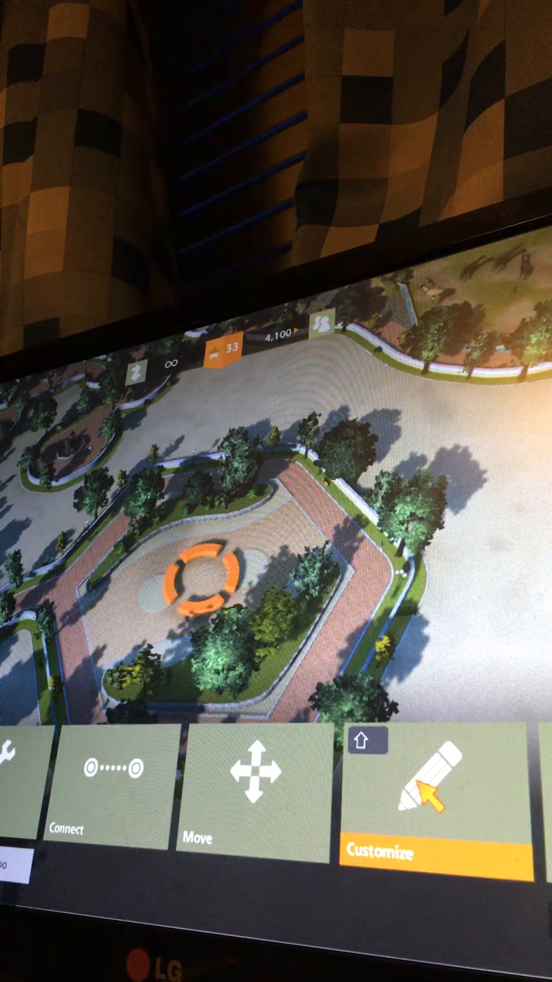
click(435, 806)
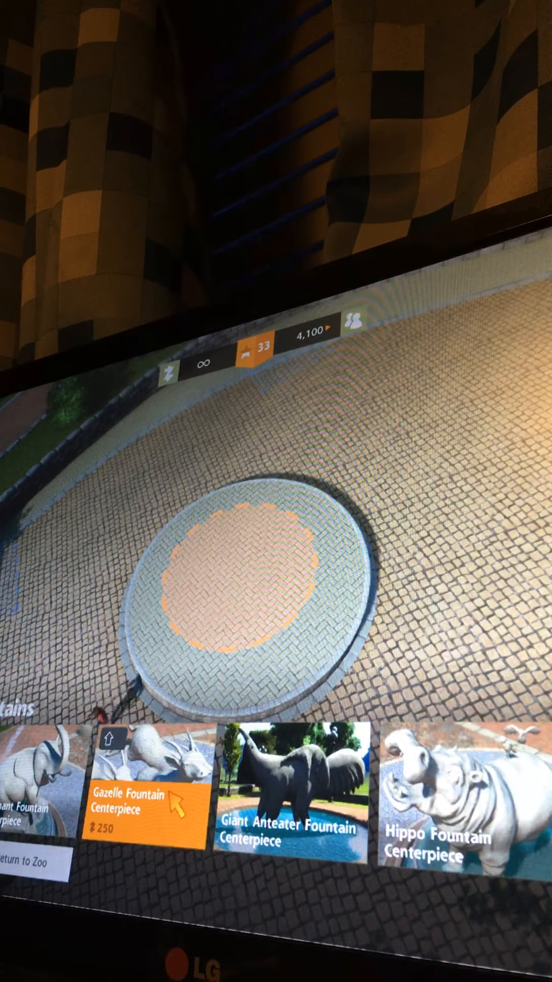
Step: Place the $250 Gazelle Fountain Centerpiece and bring up its paint finishes, including Bronze
click(288, 801)
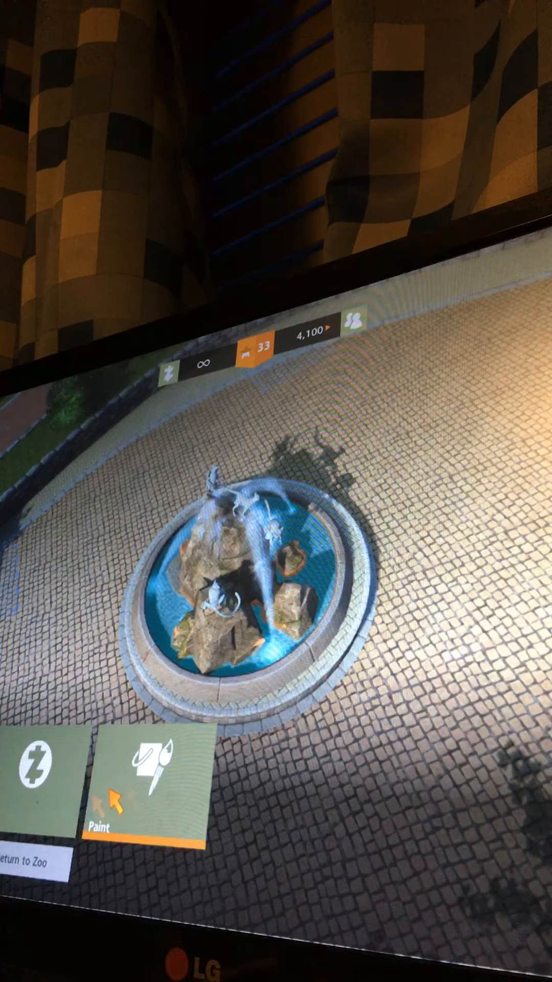
click(151, 789)
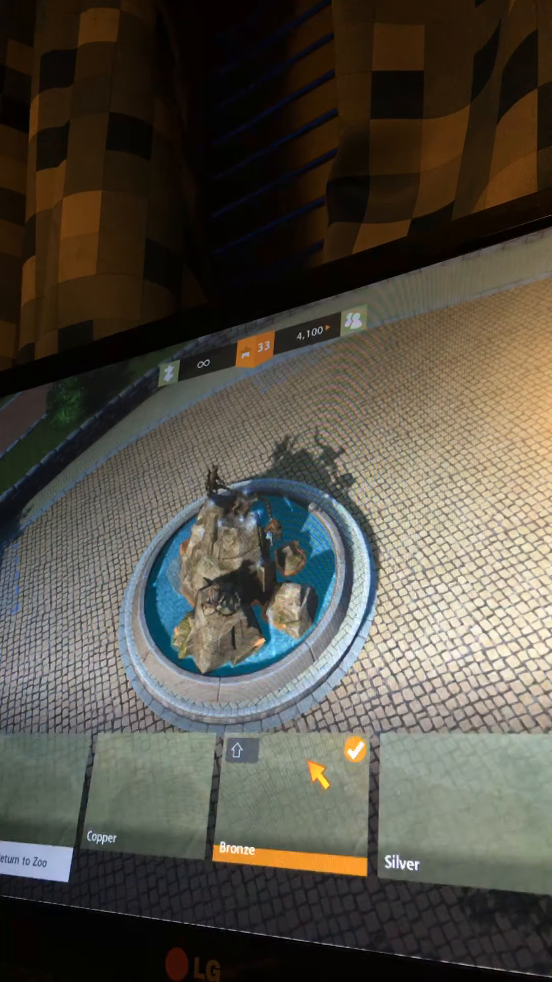